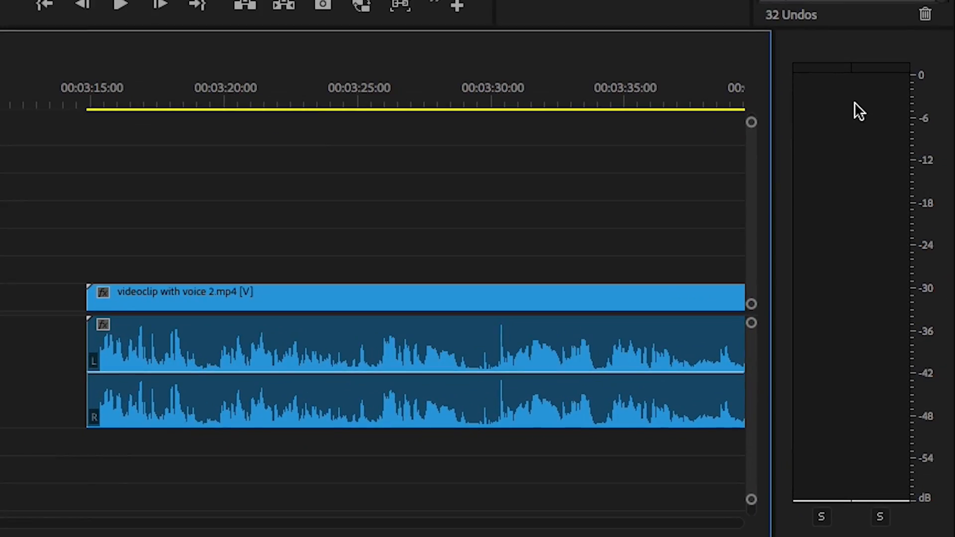
# Preview the clips' audio, then normalize all peaks to -3 dB via Audio Gain
pyautogui.click(120, 5)
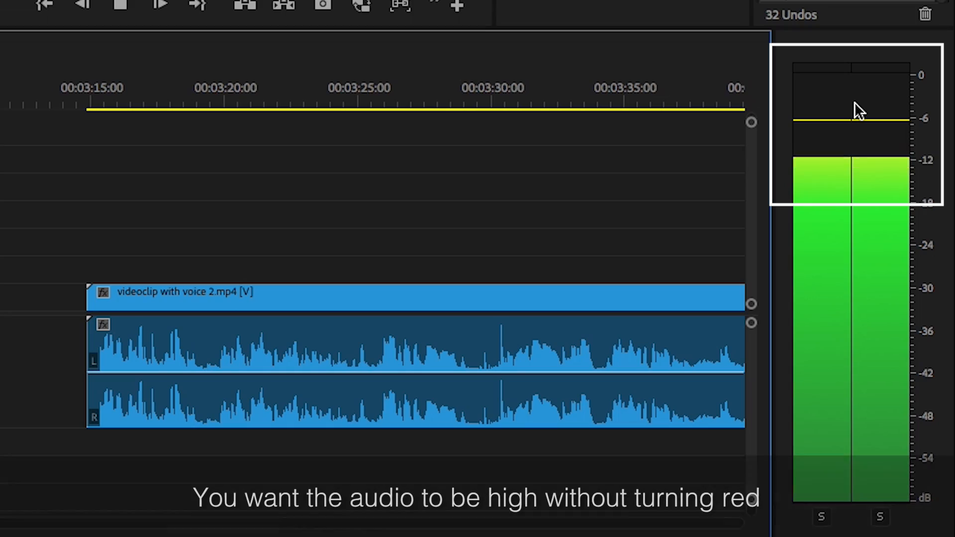
pyautogui.click(121, 6)
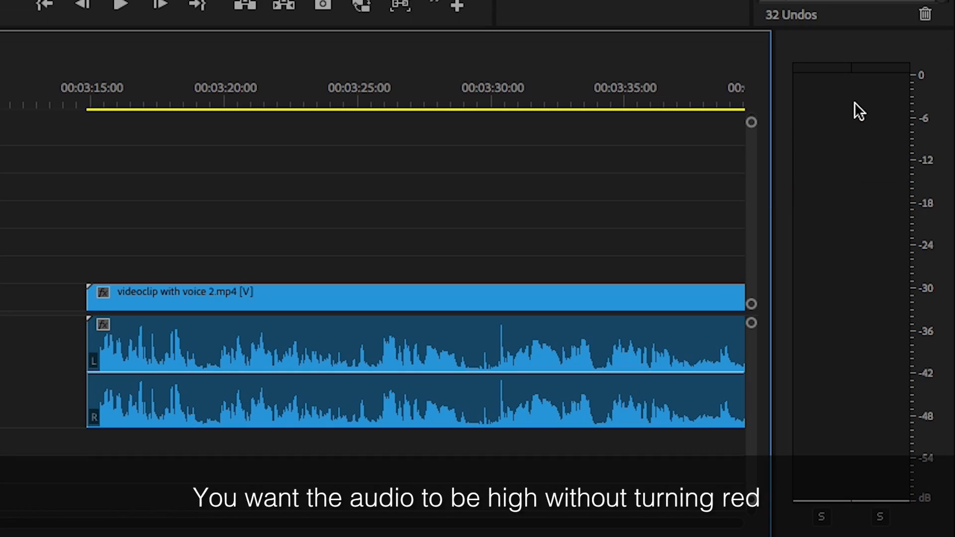
pyautogui.click(282, 5)
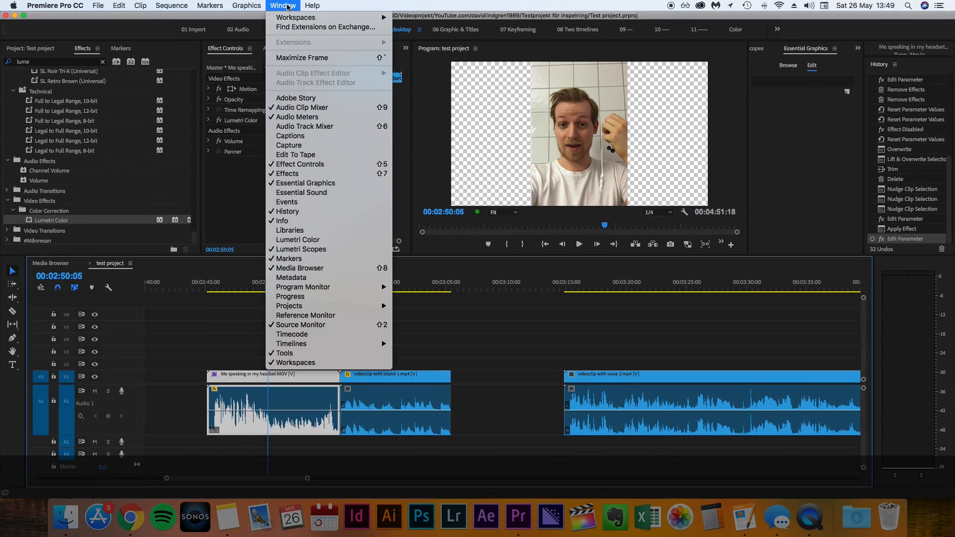
pyautogui.moveTo(297, 117)
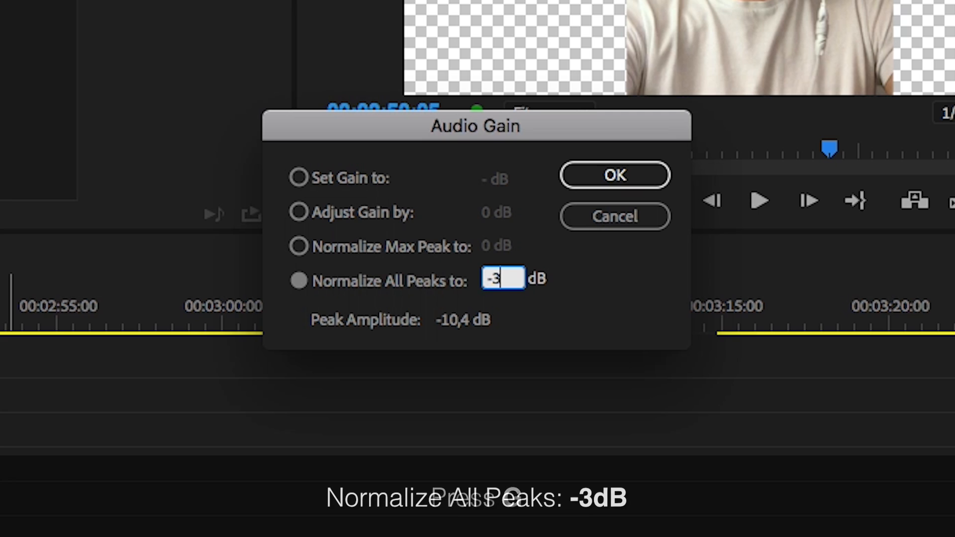
pyautogui.click(613, 174)
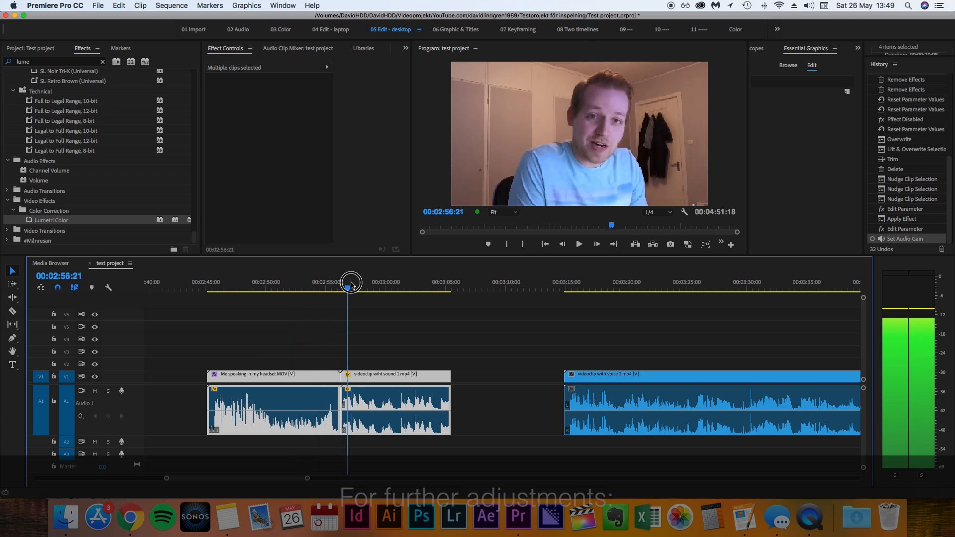
# Select the 'Me speaking in my headset' clip and search Effects for 'dyna'
pyautogui.click(274, 282)
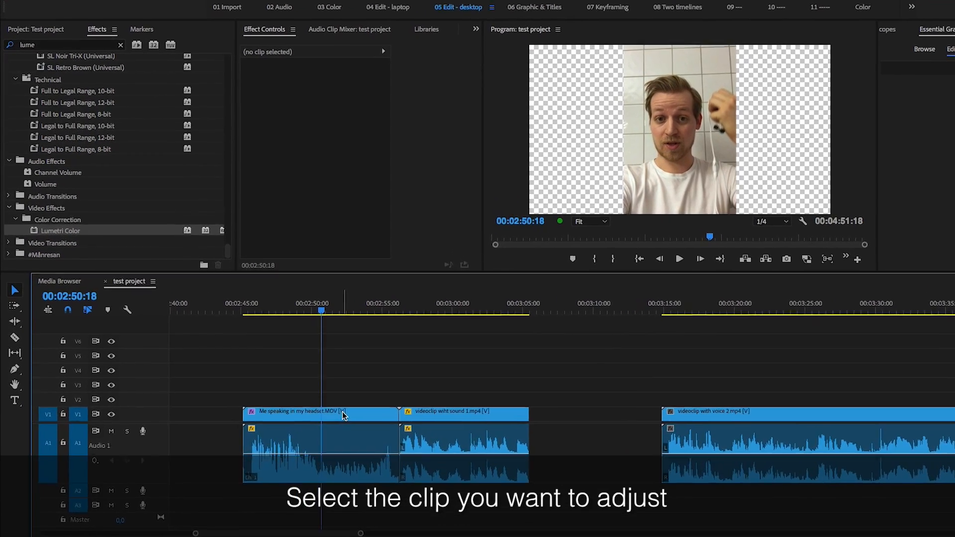
pyautogui.click(320, 413)
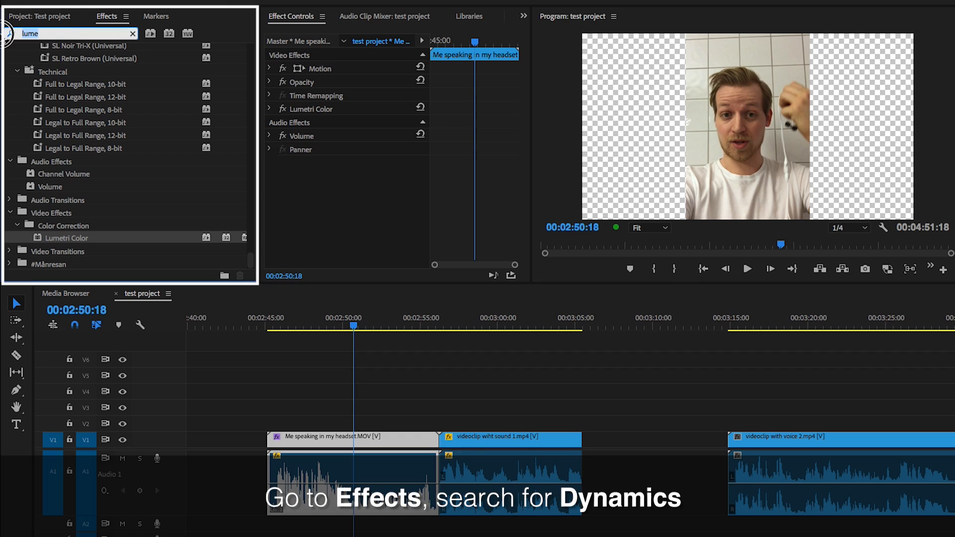
pyautogui.write('dyna')
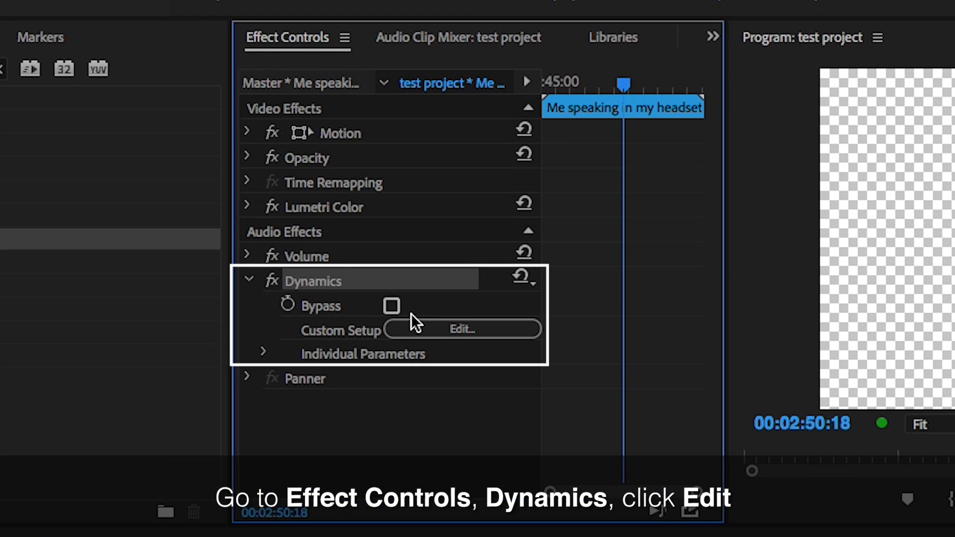
# Open the Dynamics Custom Setup editor for the headset clip
pyautogui.click(461, 329)
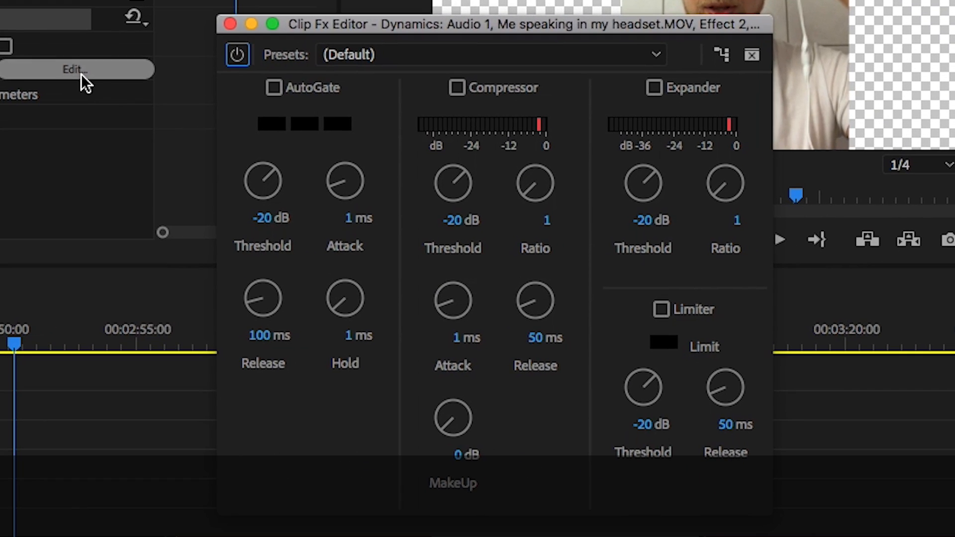
pyautogui.moveTo(541, 436)
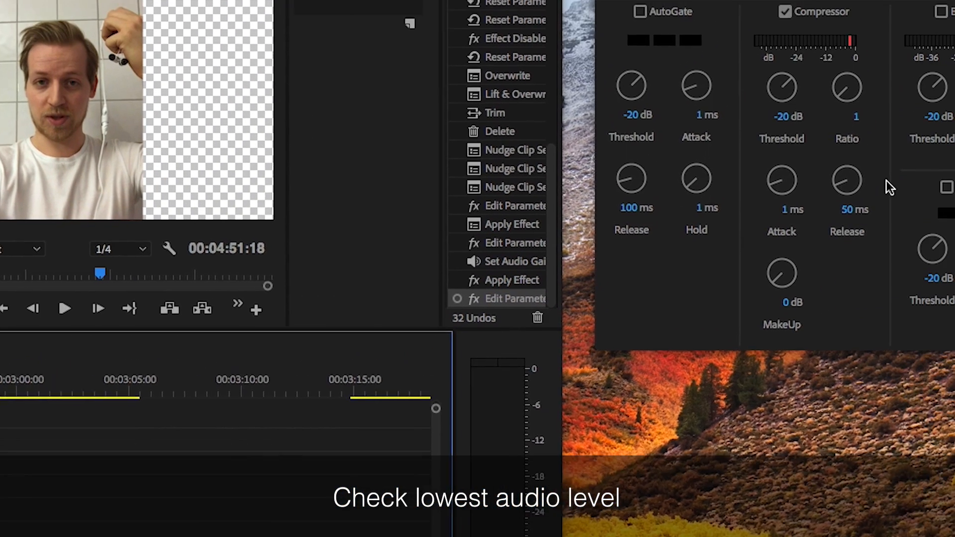
# Set the compressor MakeUp gain to 17 dB in the Clip Fx Editor
pyautogui.doubleClick(672, 184)
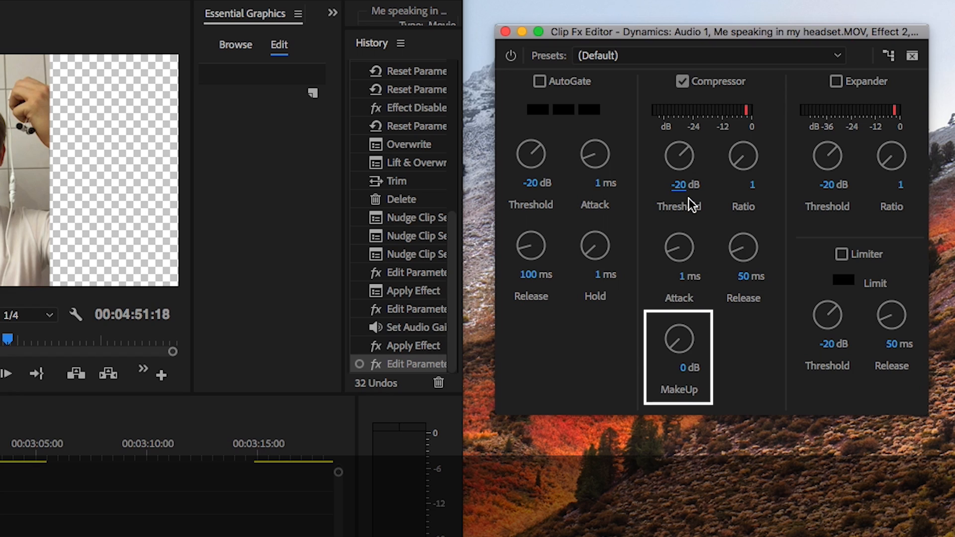
pyautogui.doubleClick(678, 367)
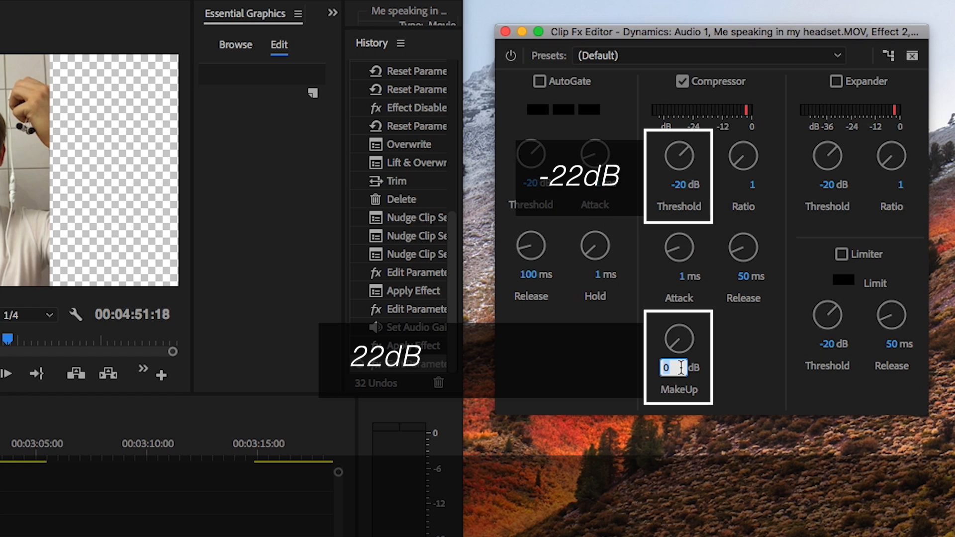
pyautogui.write('1')
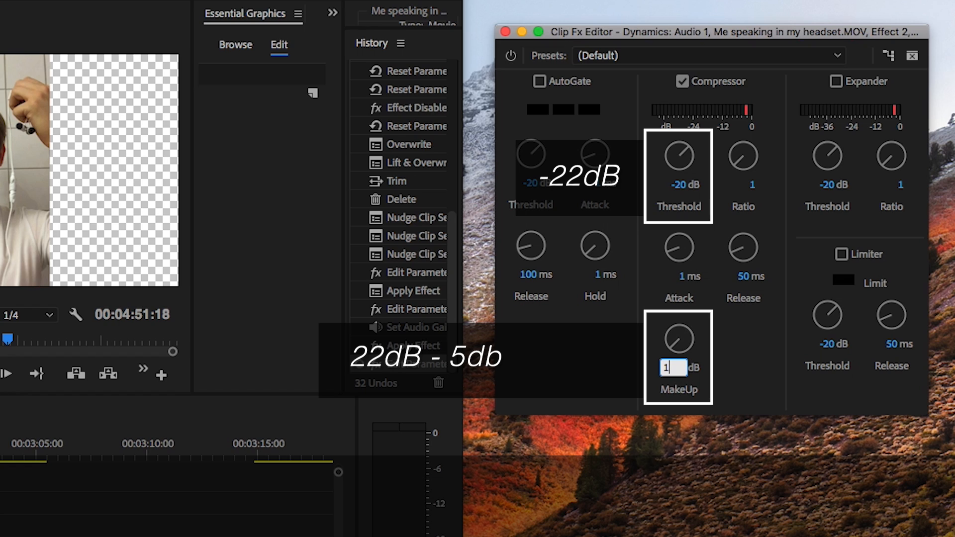
pyautogui.write('7')
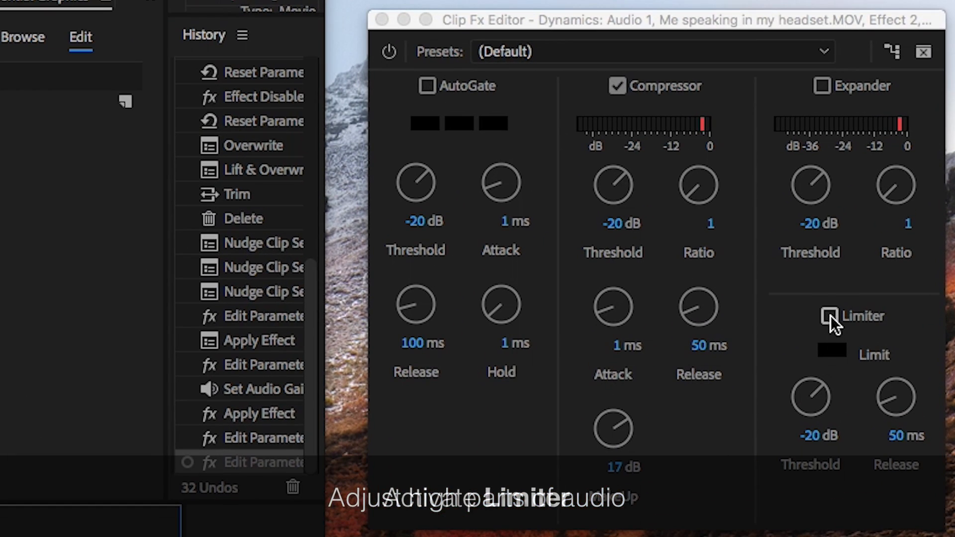
# Enable the Dynamics limiter with its -3 dB threshold
pyautogui.click(830, 316)
pyautogui.write('-3')
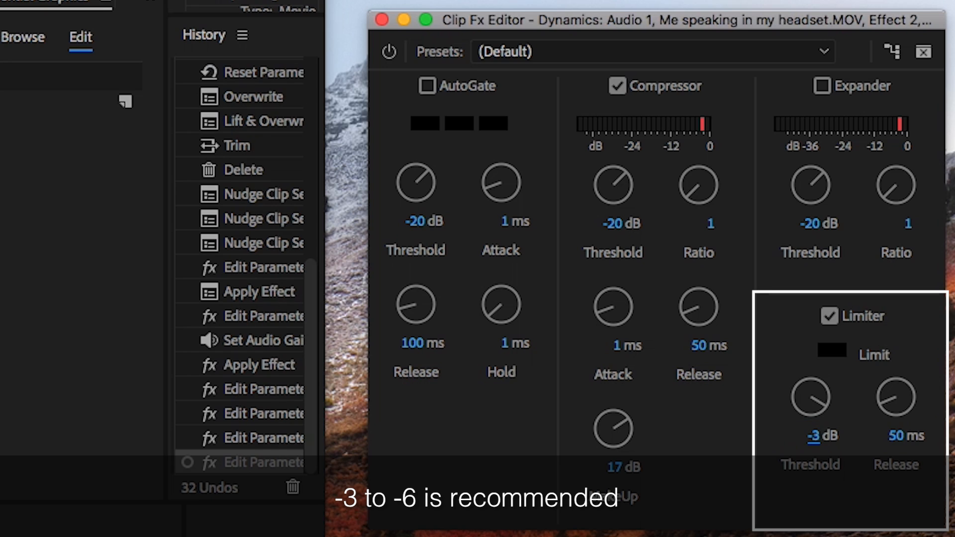
pyautogui.moveTo(822, 513)
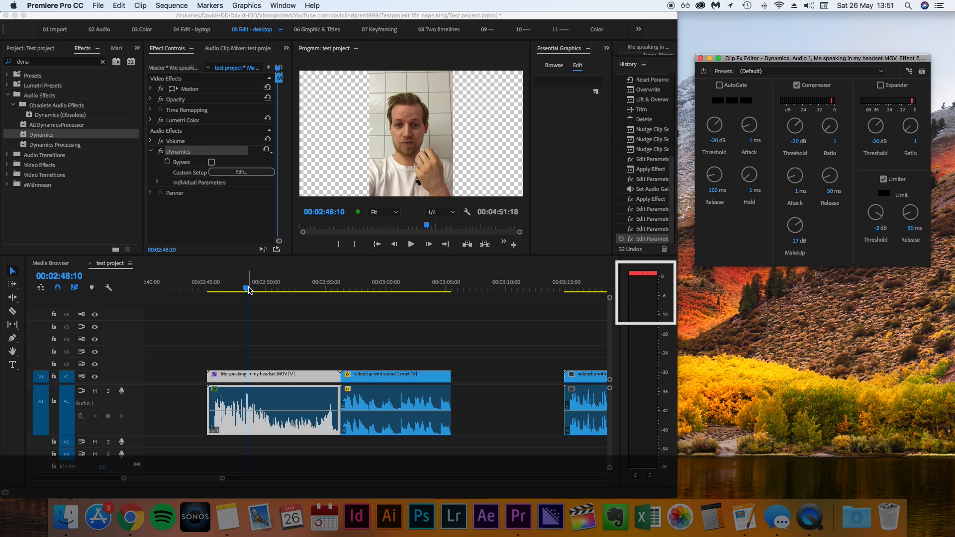
pyautogui.click(410, 244)
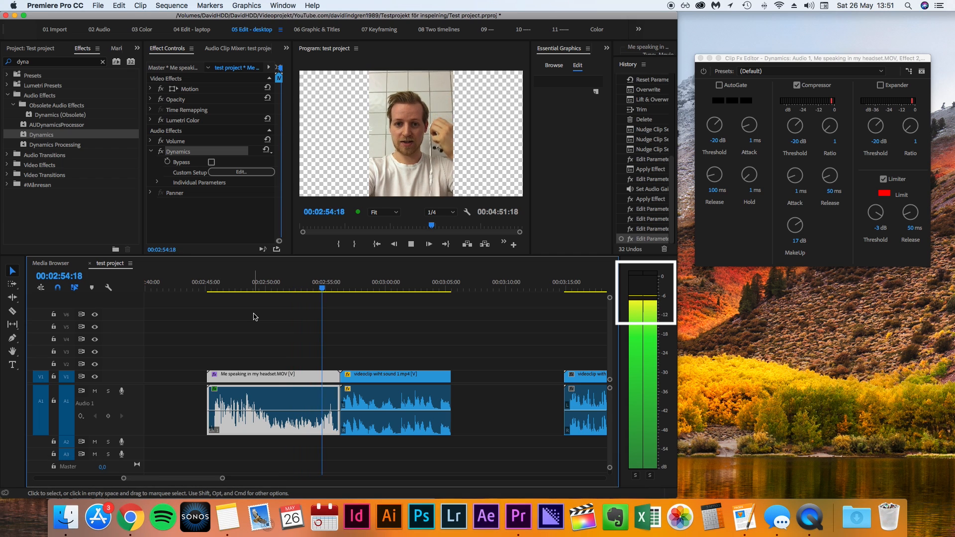
pyautogui.click(261, 288)
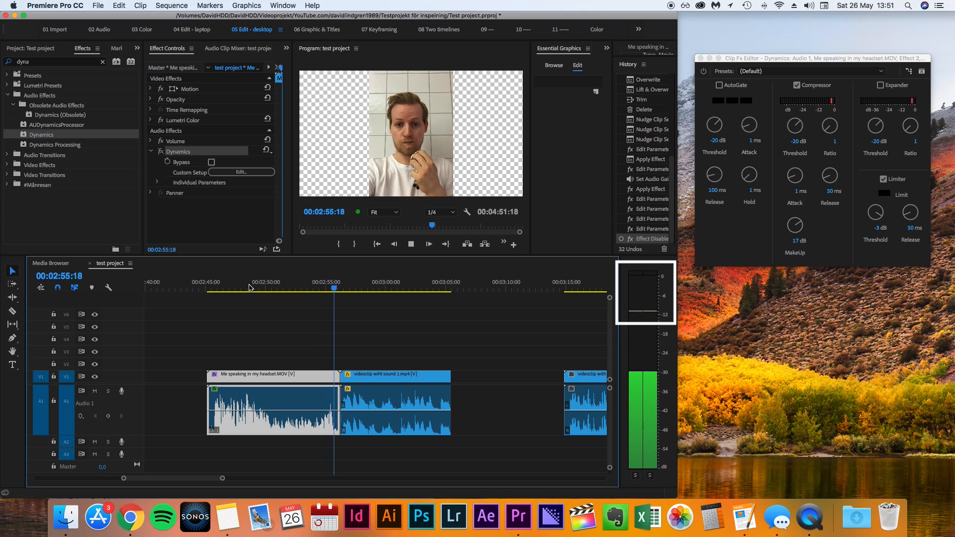
pyautogui.click(410, 243)
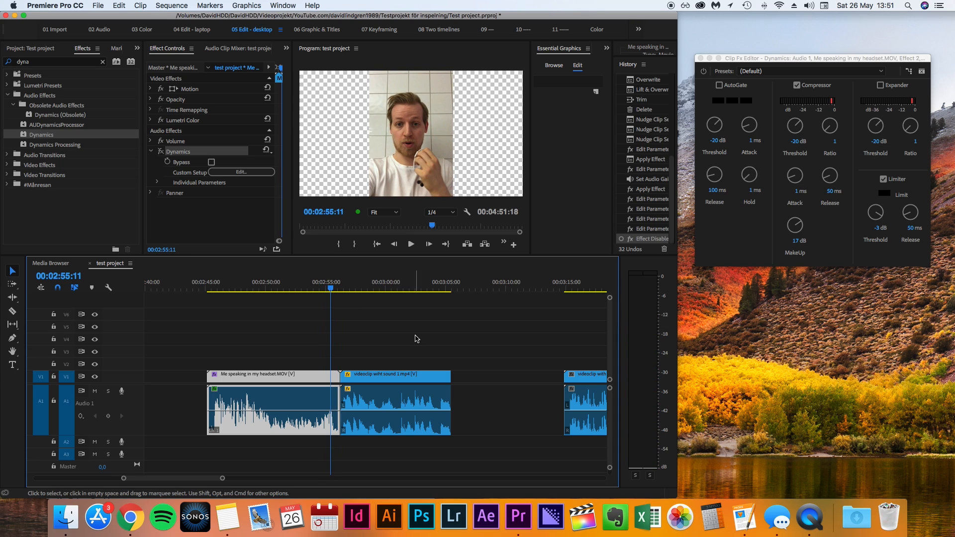
pyautogui.moveTo(419, 340)
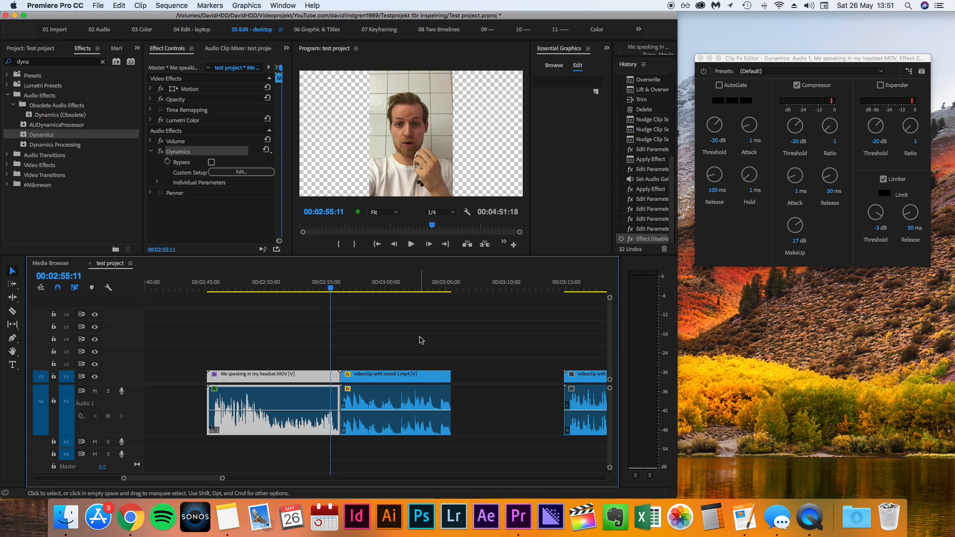